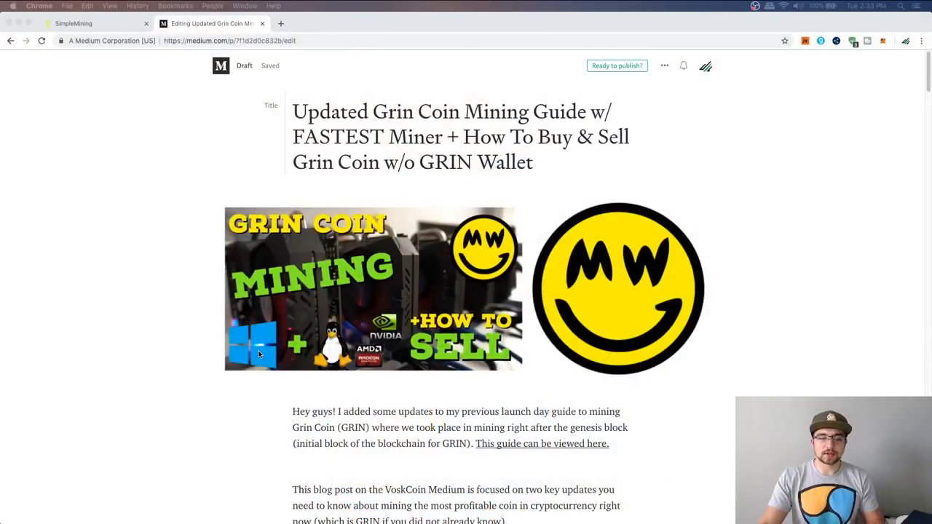
{"action": "mouse_move", "coordinate": [147, 202]}
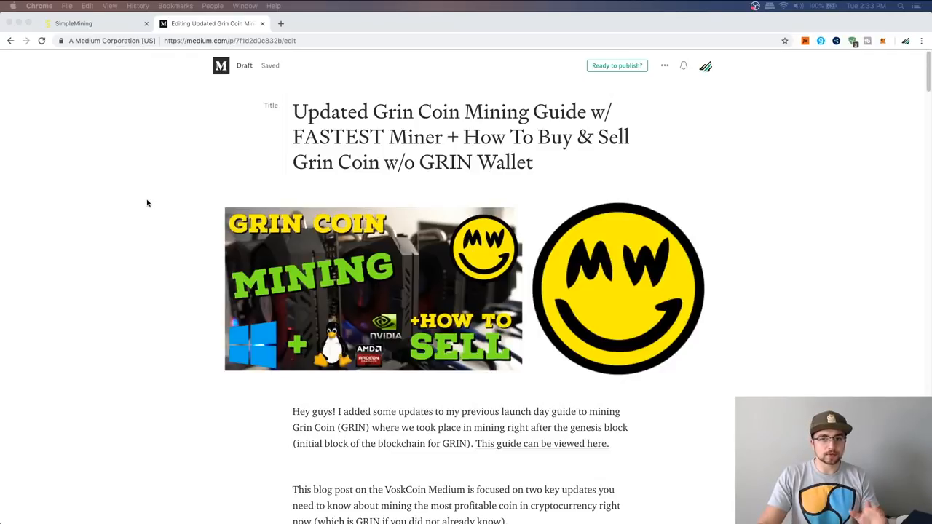
Scroll down through the page content.
{"action": "scroll", "scroll_direction": "down", "scroll_amount": 3}
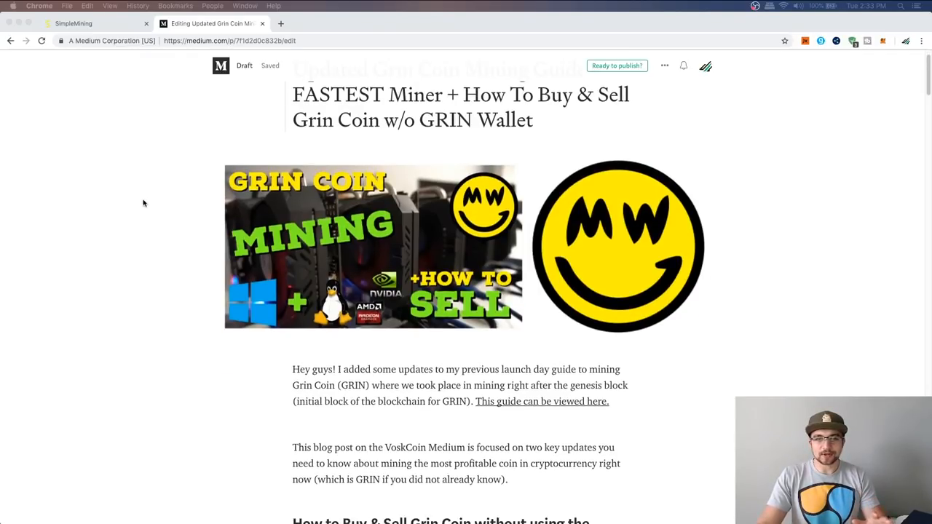
{"action": "scroll", "scroll_direction": "down", "scroll_amount": 3}
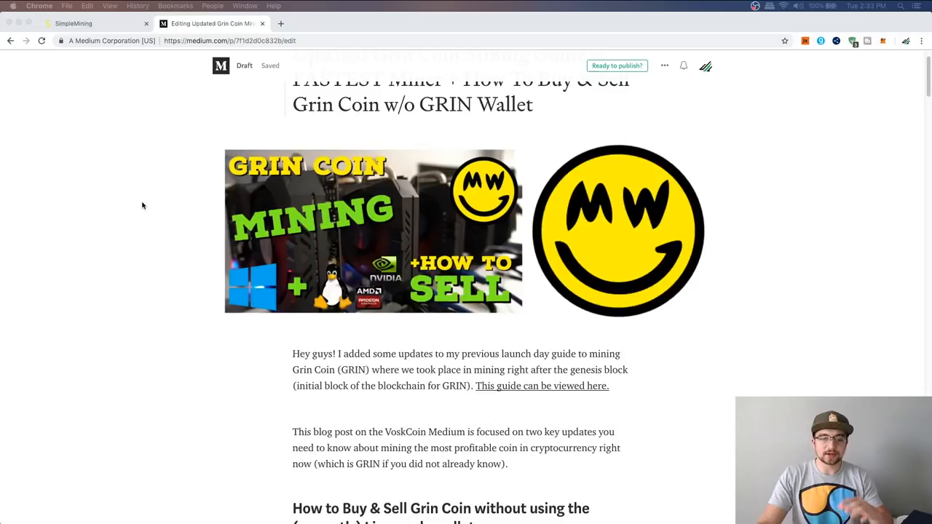
{"action": "scroll", "scroll_direction": "down", "scroll_amount": 3}
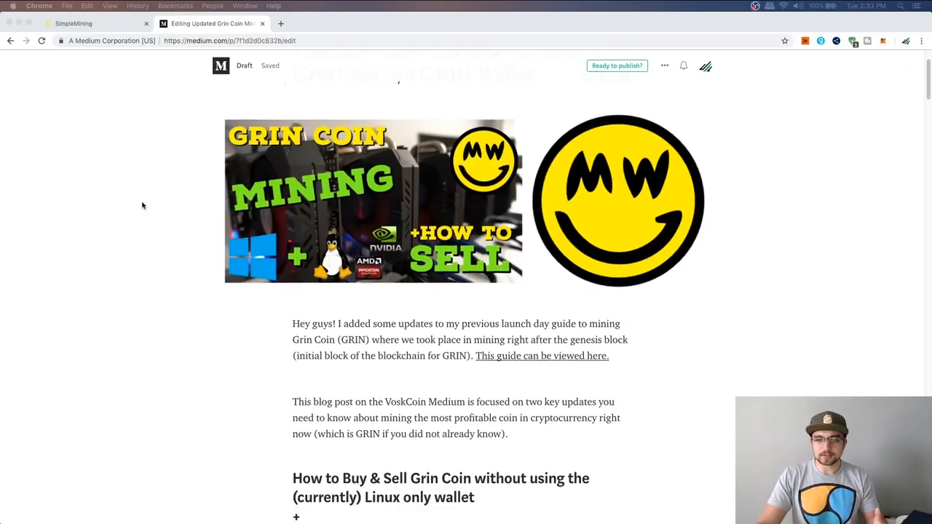
{"action": "scroll", "scroll_direction": "down", "scroll_amount": 3}
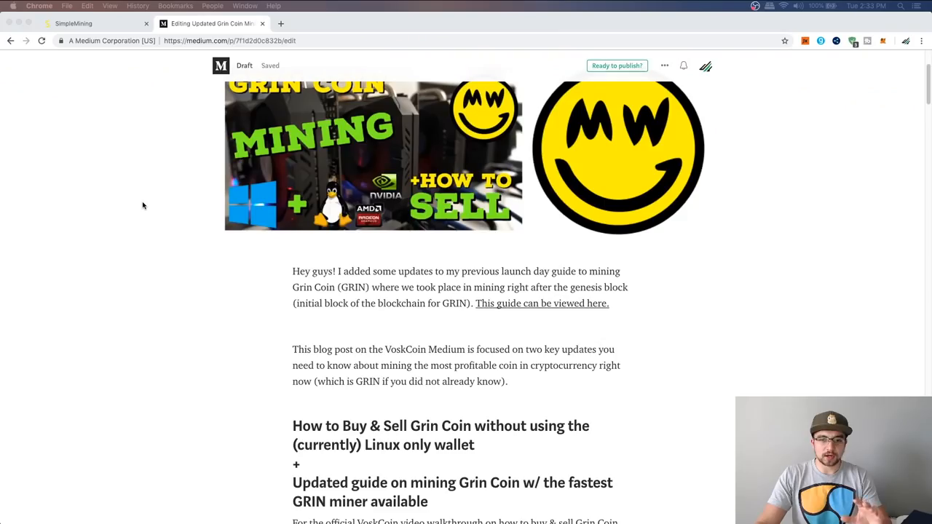
{"action": "scroll", "scroll_direction": "down", "scroll_amount": 3}
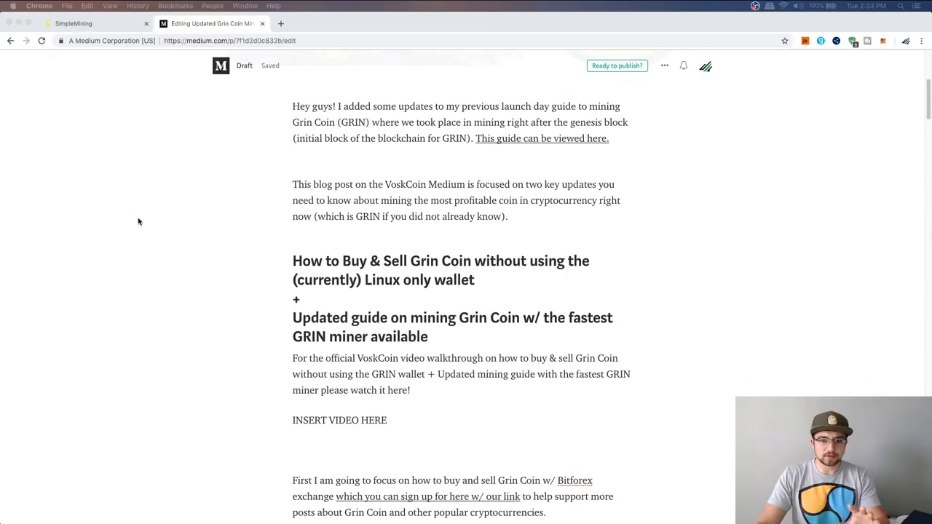
{"action": "scroll", "scroll_direction": "down", "scroll_amount": 3}
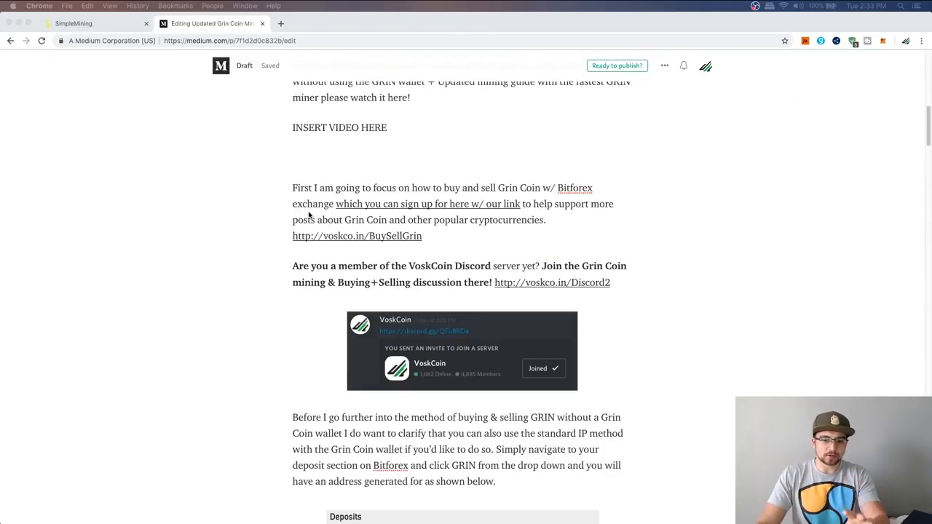
{"action": "scroll", "scroll_direction": "down", "scroll_amount": 3}
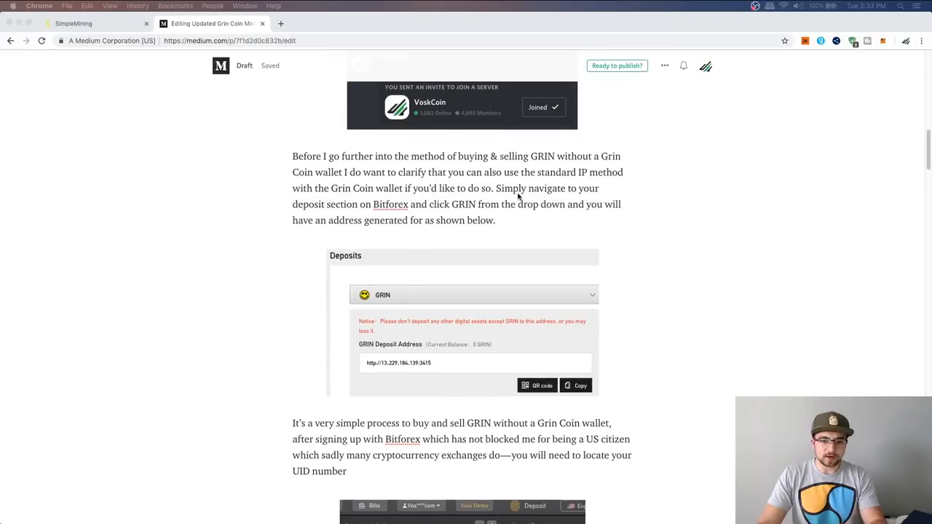
{"action": "scroll", "scroll_direction": "down", "scroll_amount": 3}
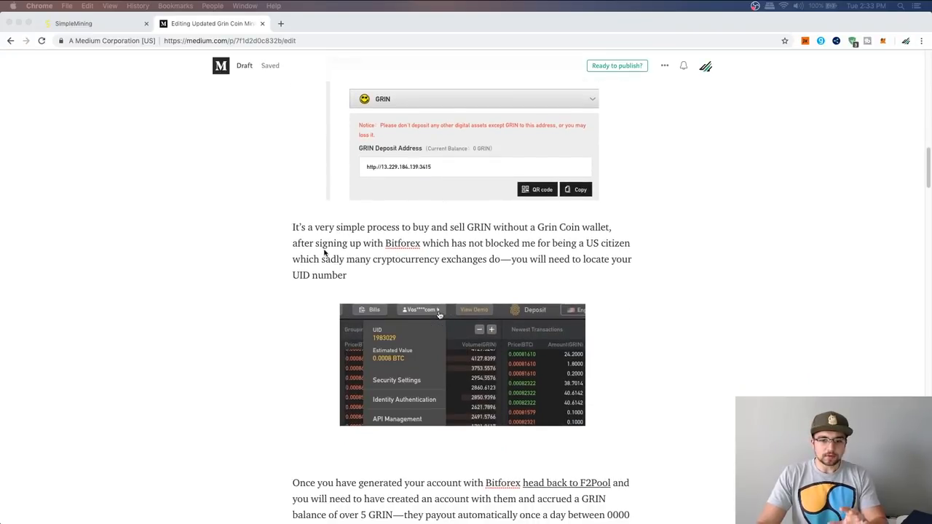
{"action": "scroll", "scroll_direction": "down", "scroll_amount": 3}
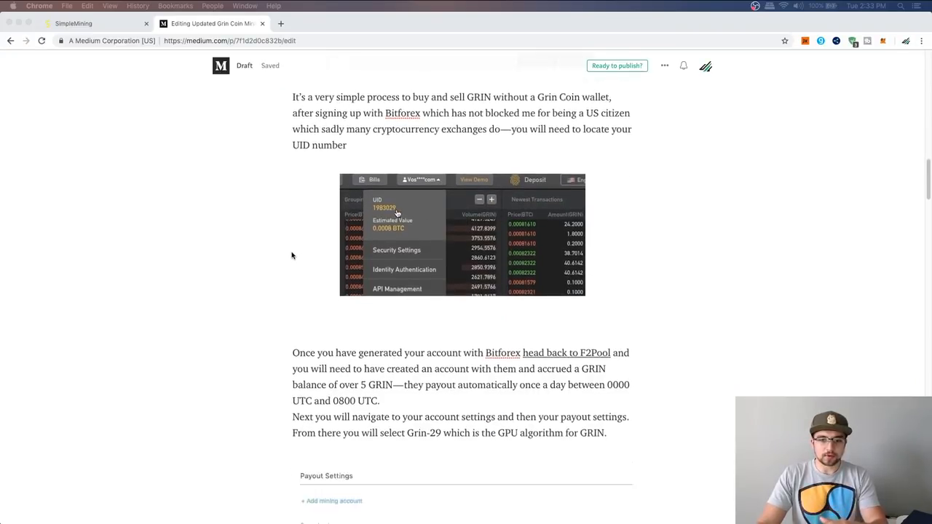
{"action": "scroll", "scroll_direction": "down", "scroll_amount": 3}
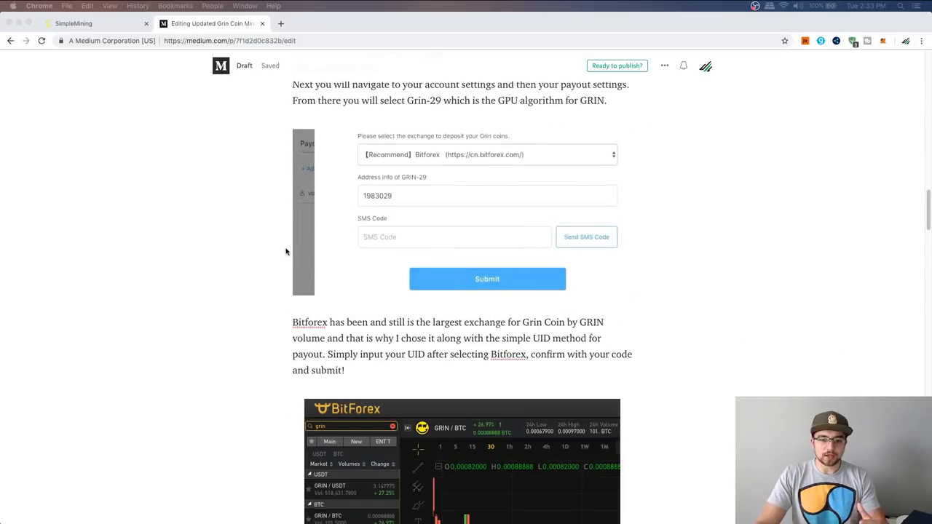
Keep scrolling further down the page and bring up a context menu.
{"action": "left_click", "coordinate": [487, 154]}
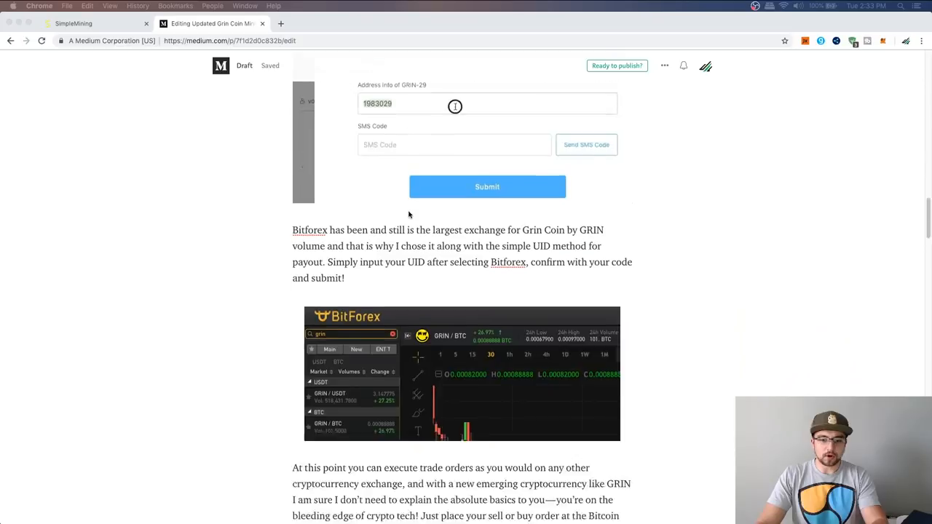
{"action": "scroll", "scroll_direction": "down", "scroll_amount": 3}
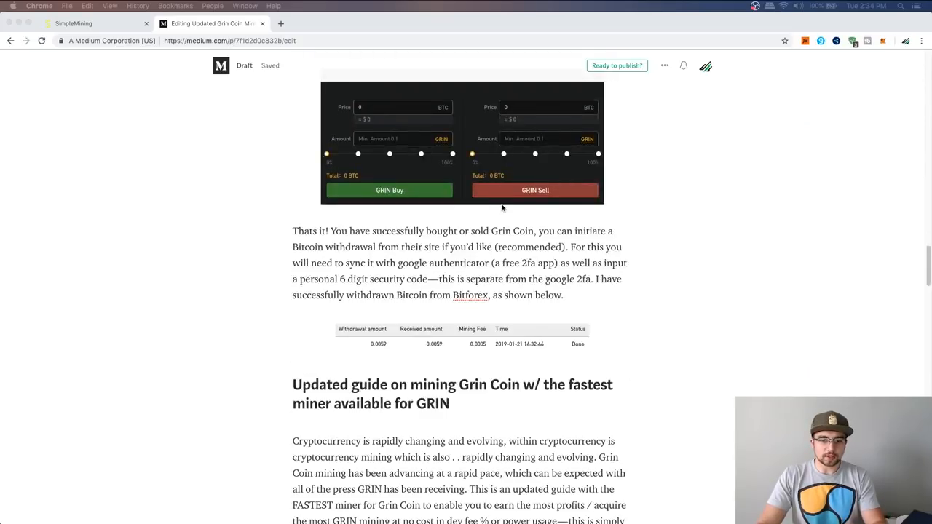
{"action": "scroll", "scroll_direction": "down", "scroll_amount": 3}
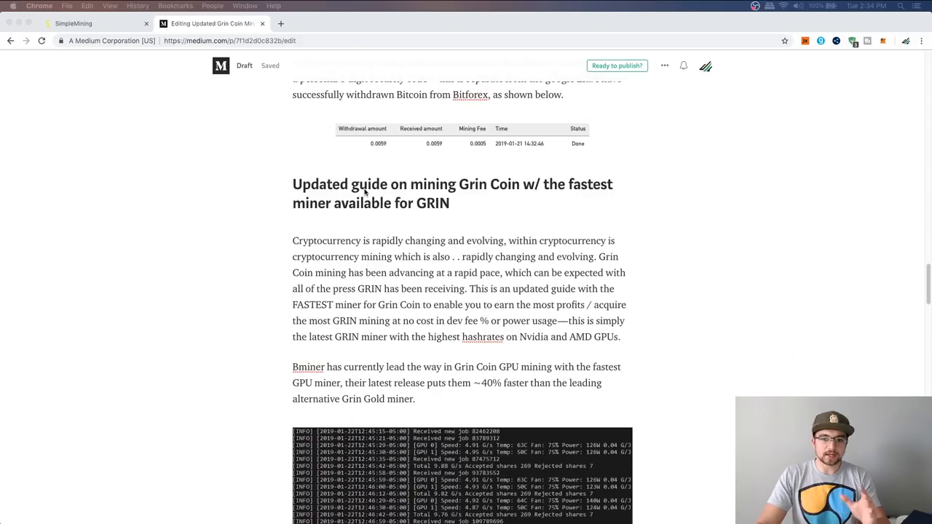
{"action": "scroll", "scroll_direction": "down", "scroll_amount": 3}
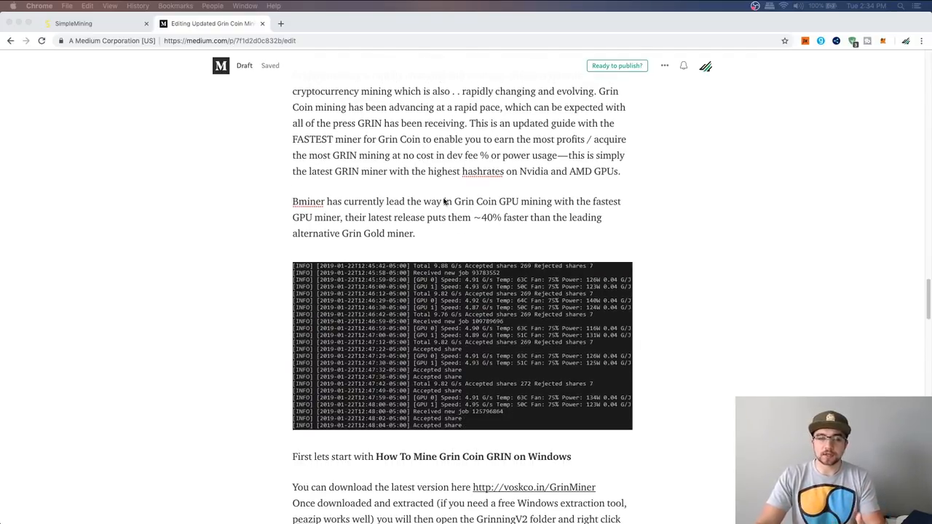
{"action": "scroll", "scroll_direction": "down", "scroll_amount": 3}
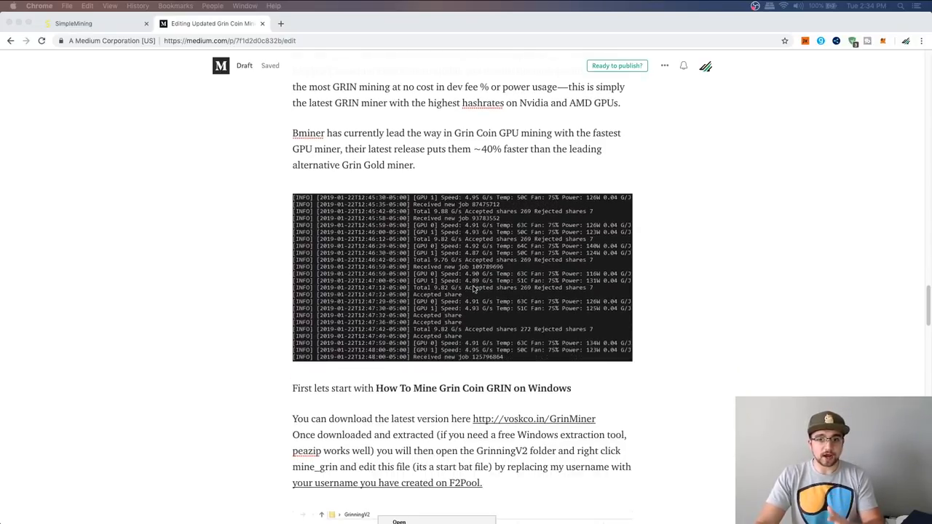
{"action": "scroll", "scroll_direction": "down", "scroll_amount": 3}
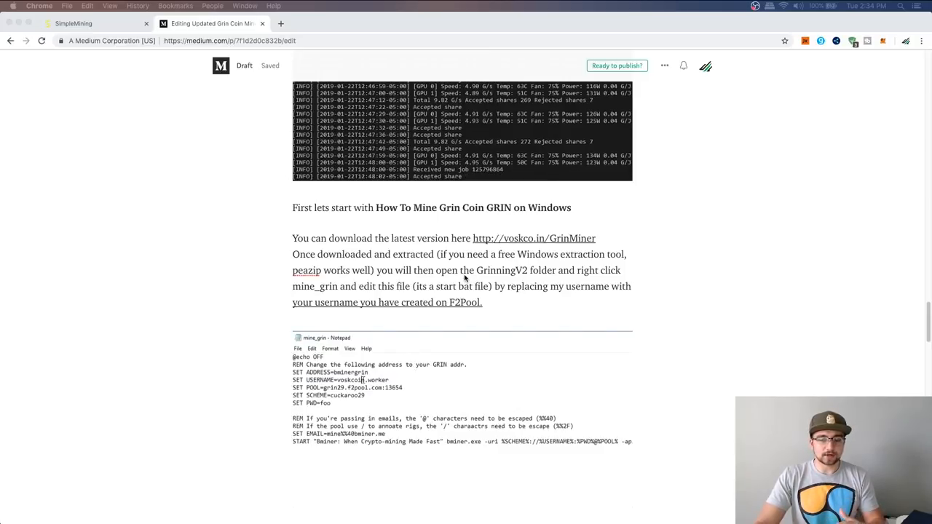
{"action": "scroll", "scroll_direction": "down", "scroll_amount": 3}
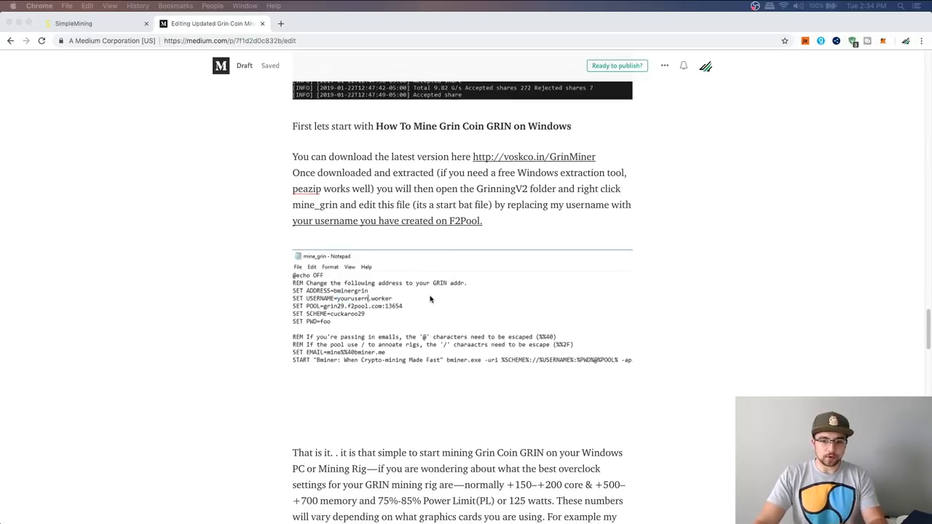
{"action": "scroll", "scroll_direction": "down", "scroll_amount": 3}
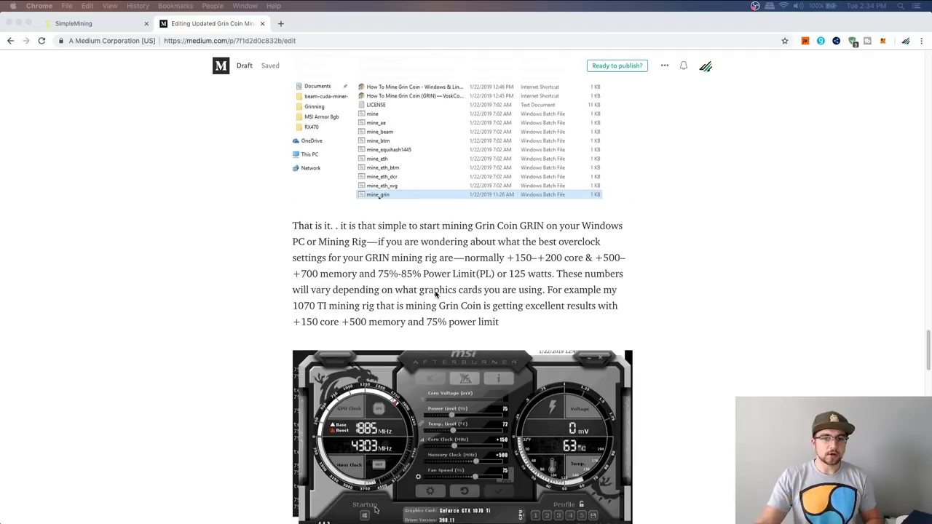
{"action": "right_click", "coordinate": [377, 195]}
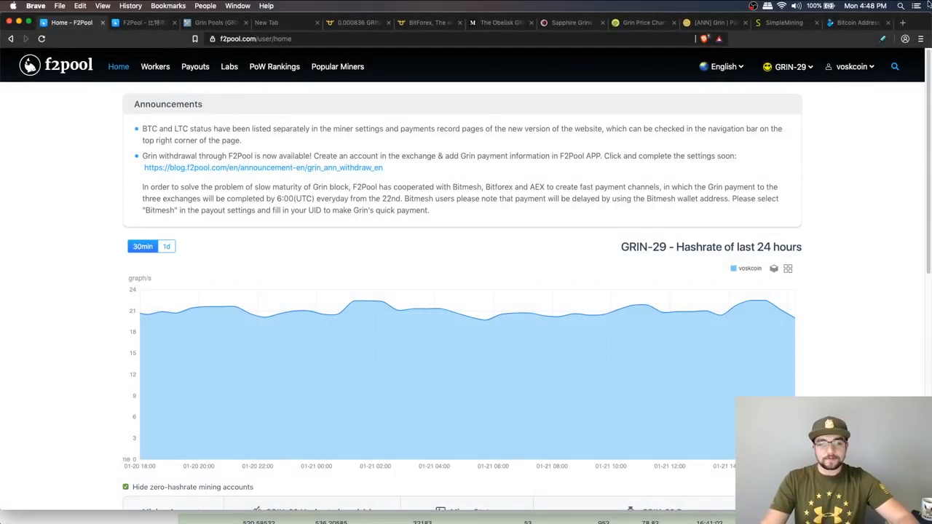
{"action": "scroll", "scroll_direction": "down", "scroll_amount": 3}
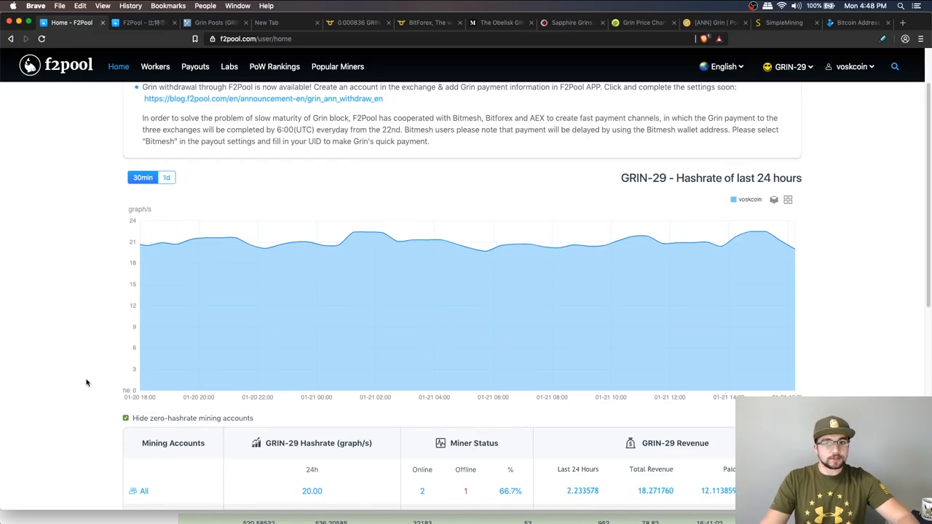
{"action": "scroll", "scroll_direction": "down", "scroll_amount": 3}
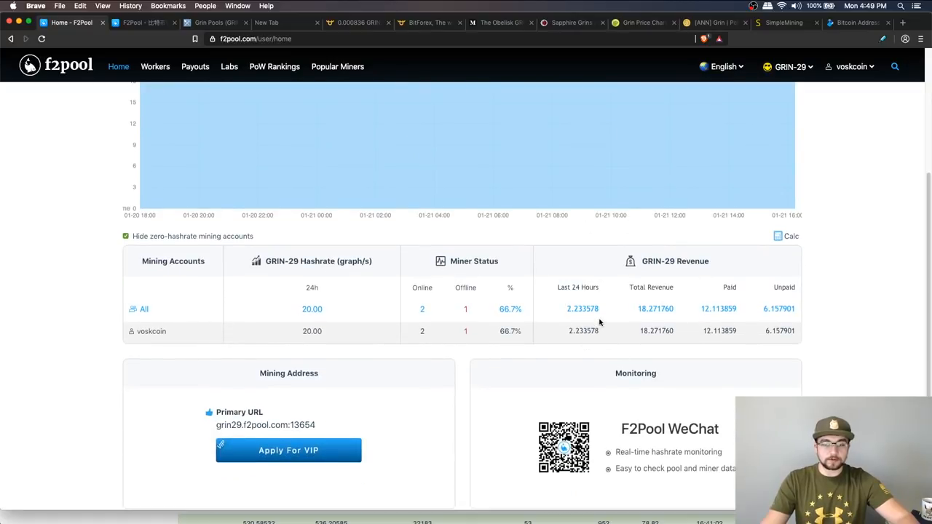
{"action": "mouse_move", "coordinate": [596, 310]}
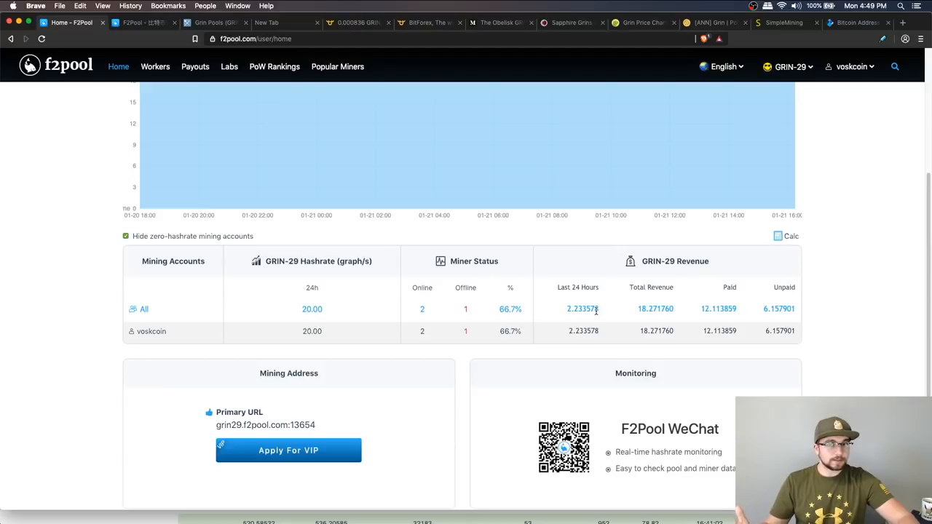
{"action": "mouse_move", "coordinate": [610, 309]}
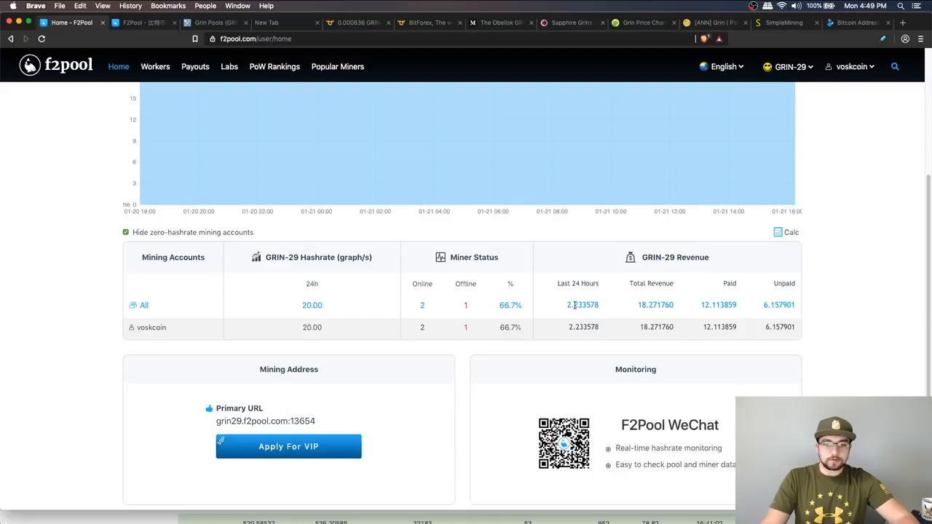
{"action": "mouse_move", "coordinate": [560, 301]}
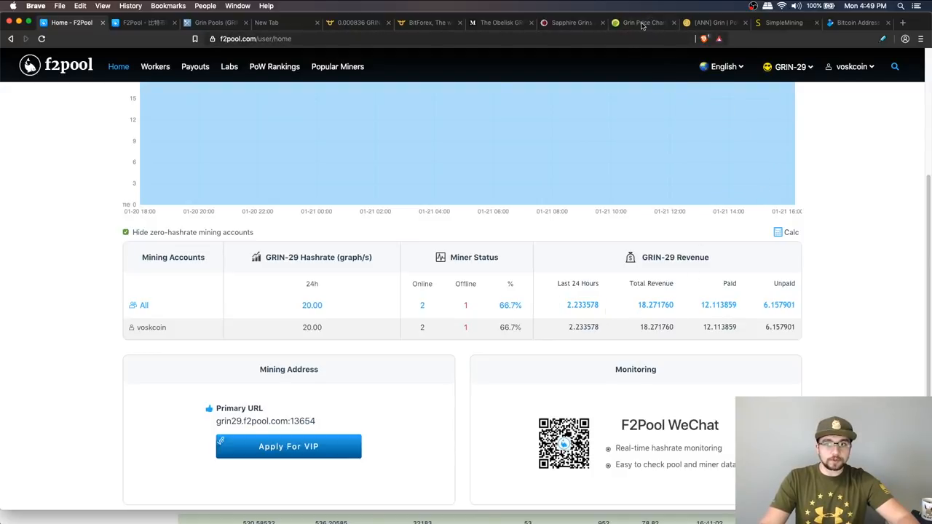
View Grin's USD price chart on CoinGecko for 7 days and 24 hours, then return to F2Pool.
{"action": "left_click", "coordinate": [641, 23]}
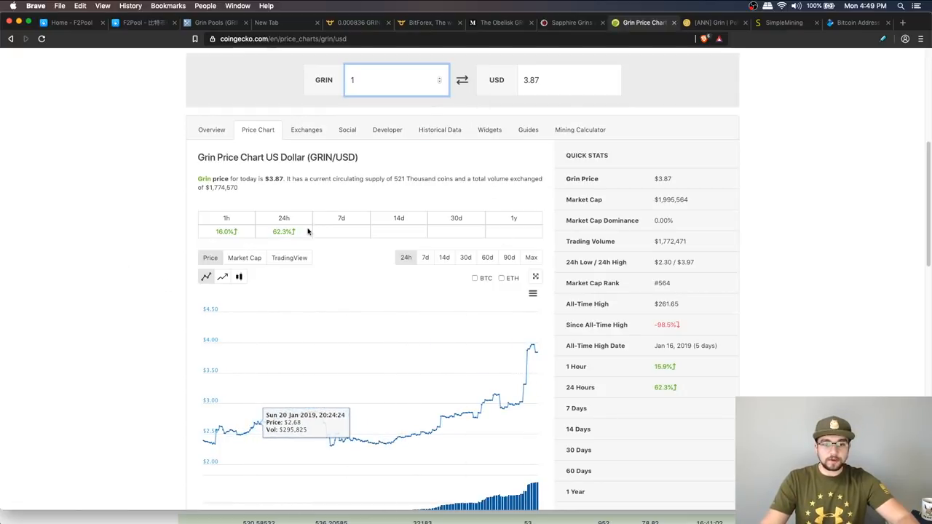
{"action": "left_click", "coordinate": [425, 165]}
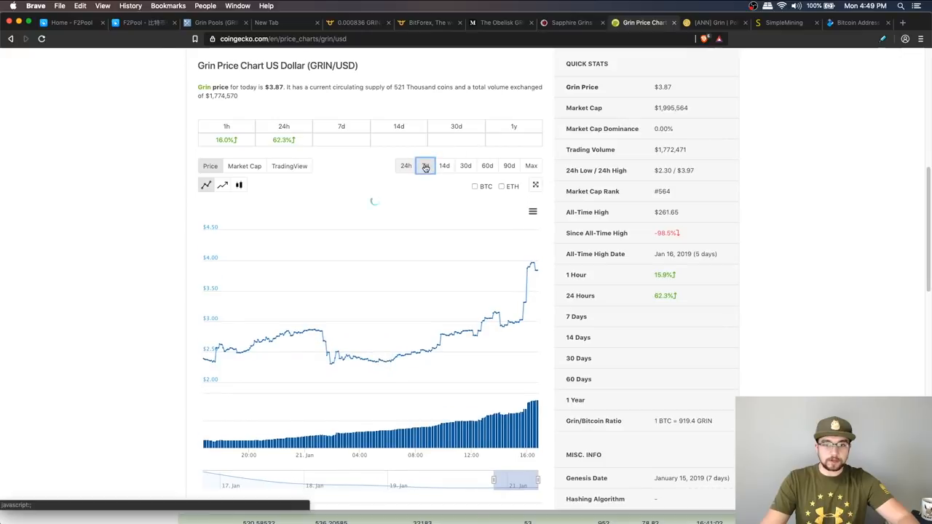
{"action": "left_click", "coordinate": [425, 165]}
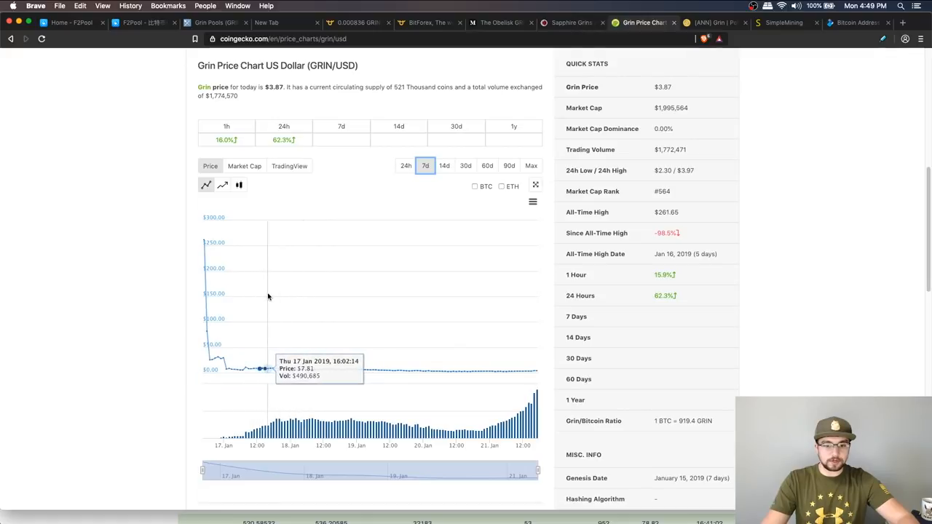
{"action": "mouse_move", "coordinate": [335, 241]}
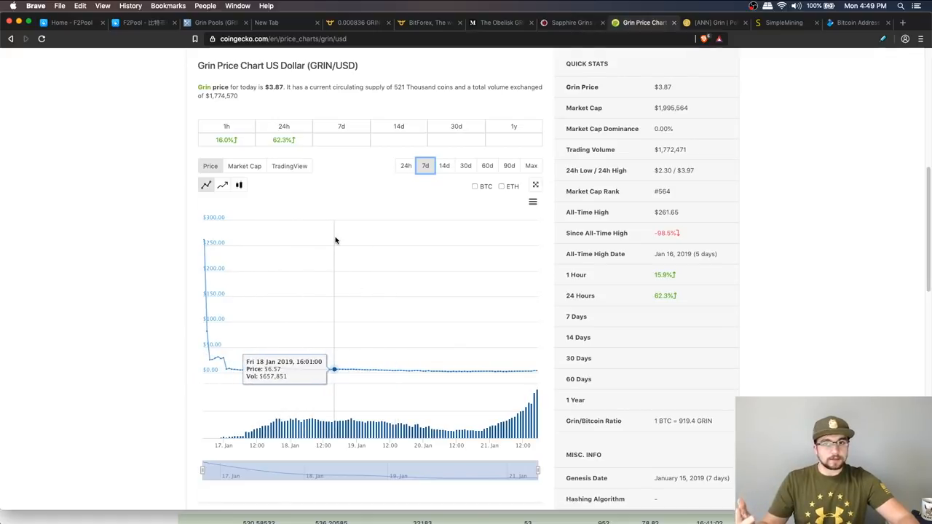
{"action": "mouse_move", "coordinate": [298, 205]}
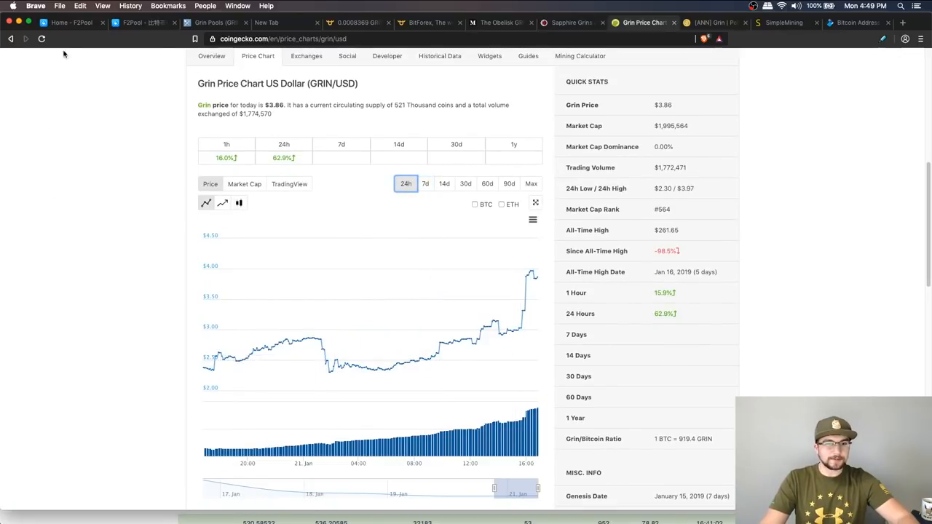
{"action": "left_click", "coordinate": [71, 23]}
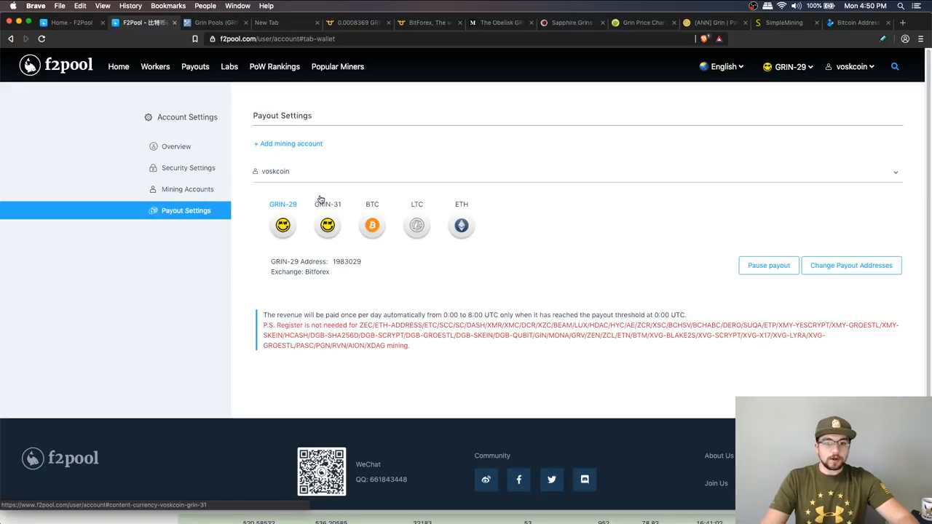
{"action": "mouse_move", "coordinate": [337, 169]}
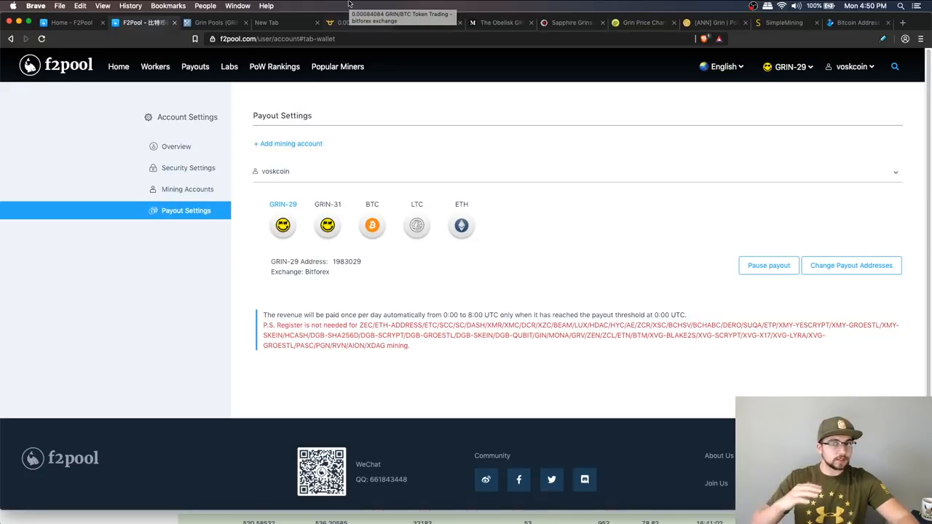
{"action": "mouse_move", "coordinate": [331, 128]}
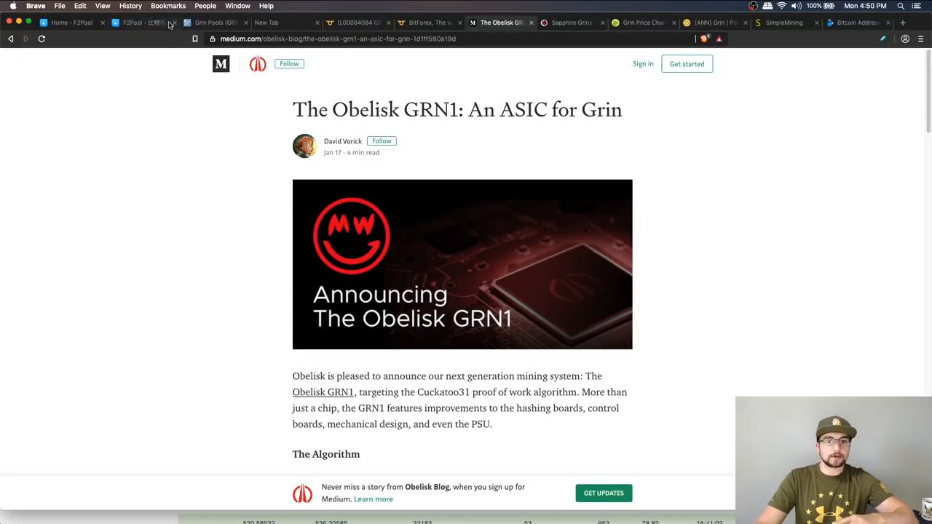
Return to F2Pool's payout settings with the GRIN-29 Bitforex payout address.
{"action": "left_click", "coordinate": [138, 23]}
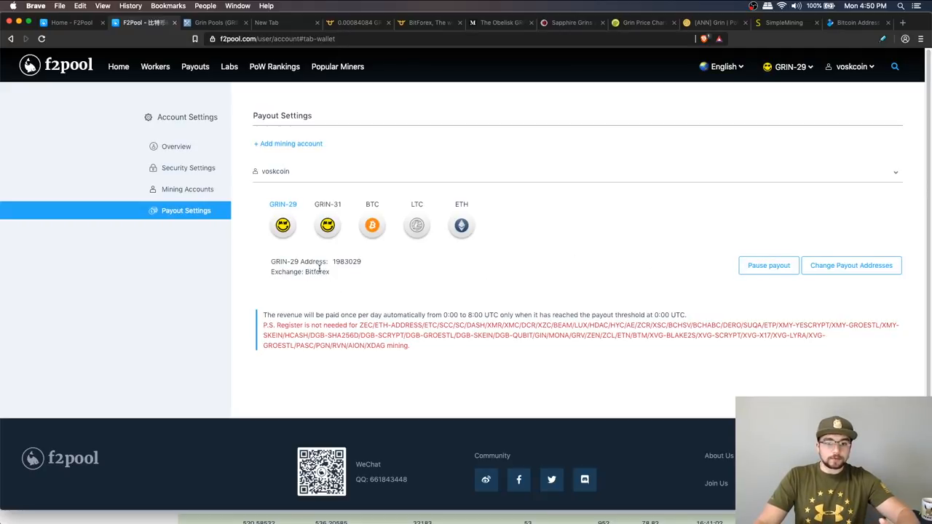
Select the GRIN-29 payout account number and start a new browser tab.
{"action": "double_click", "coordinate": [346, 261]}
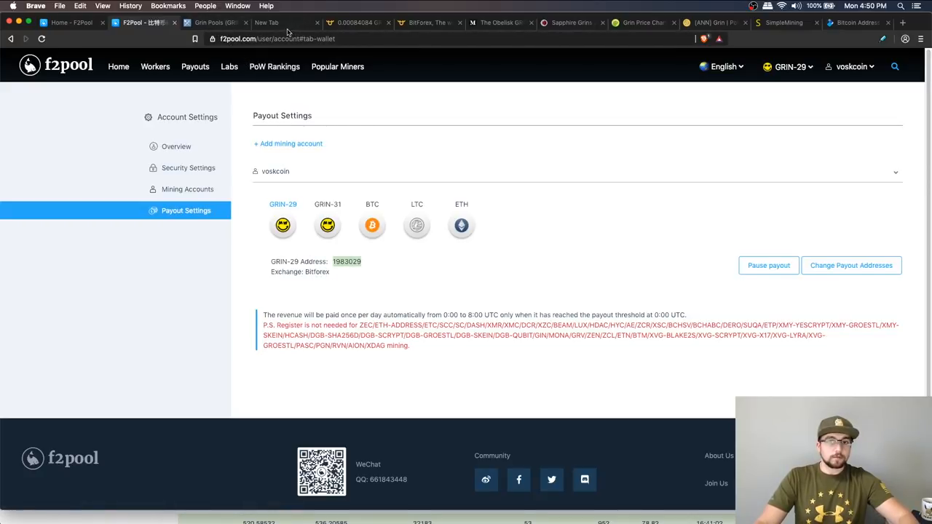
{"action": "left_click", "coordinate": [284, 23]}
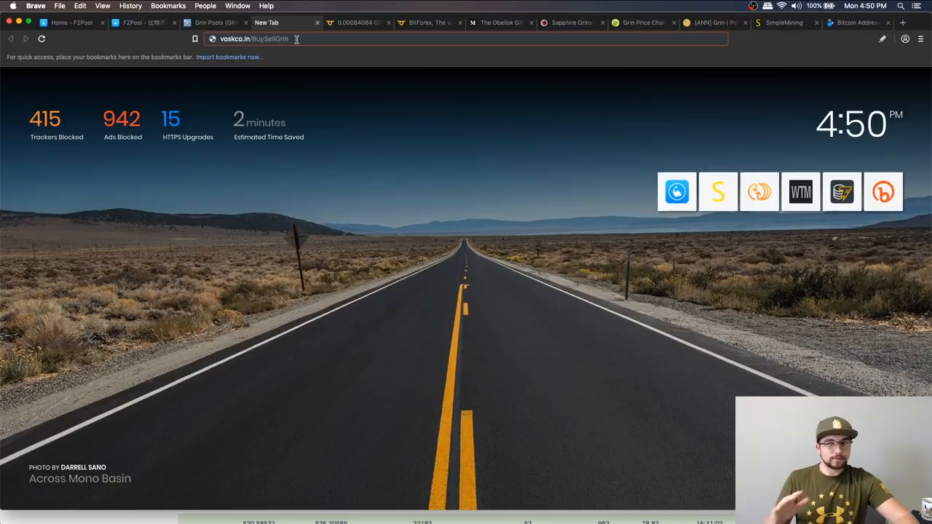
{"action": "mouse_move", "coordinate": [415, 39]}
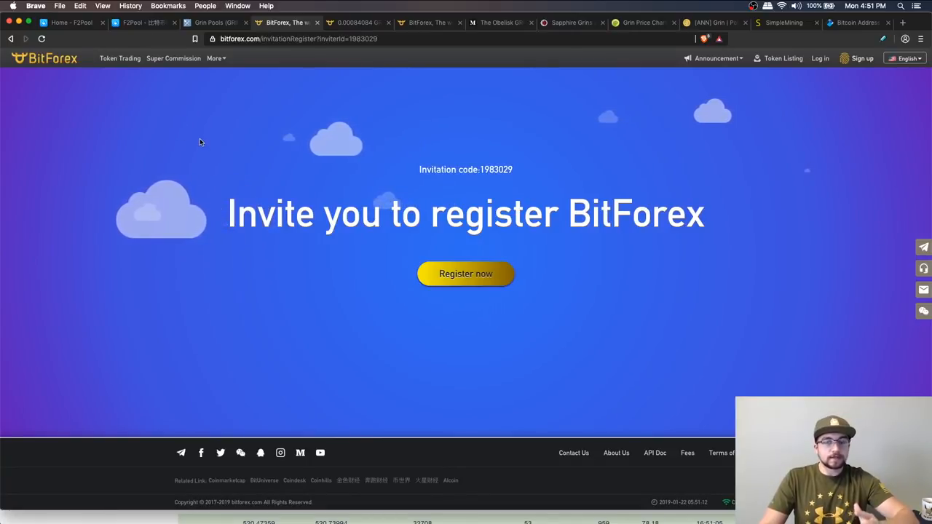
{"action": "mouse_move", "coordinate": [180, 118]}
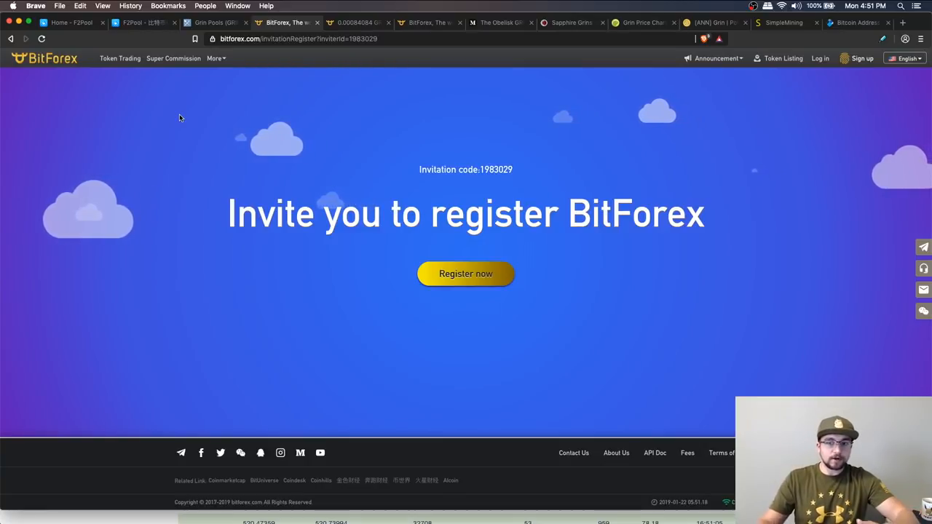
{"action": "mouse_move", "coordinate": [147, 112]}
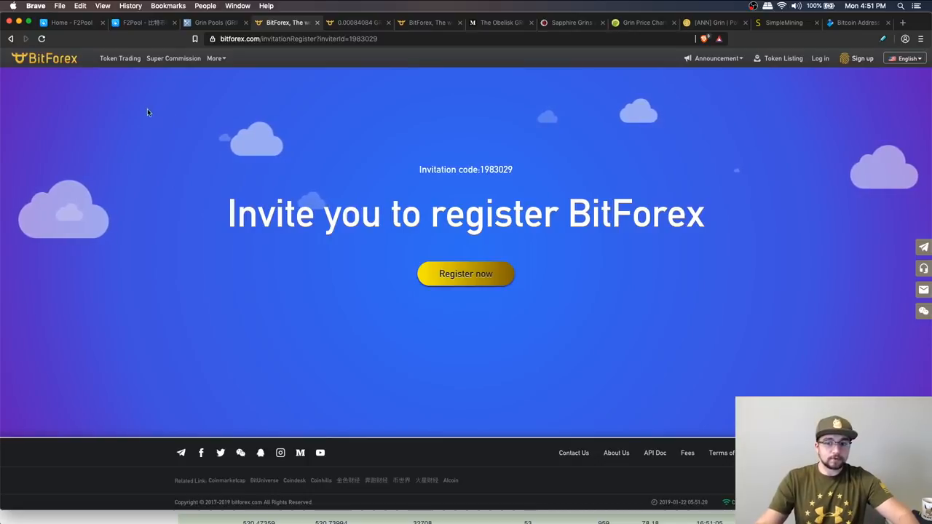
{"action": "mouse_move", "coordinate": [398, 134]}
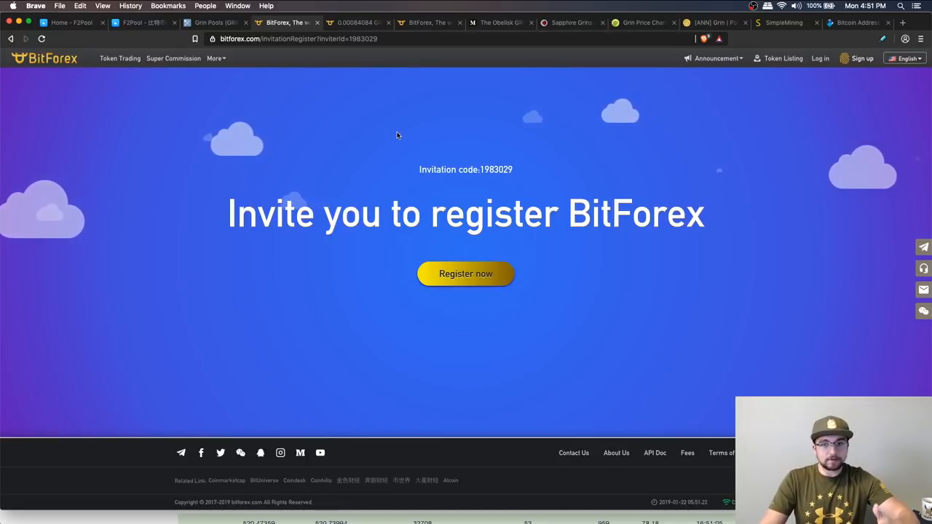
{"action": "mouse_move", "coordinate": [391, 117]}
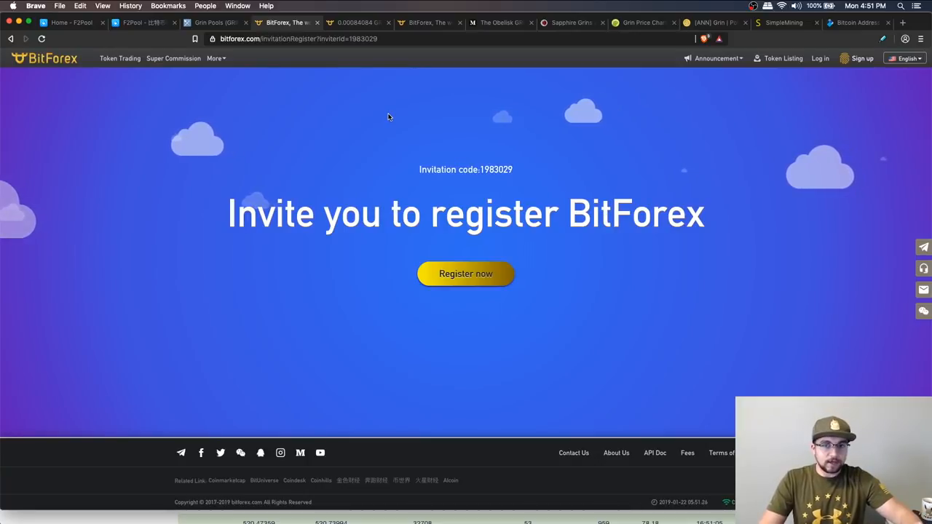
{"action": "mouse_move", "coordinate": [321, 84]}
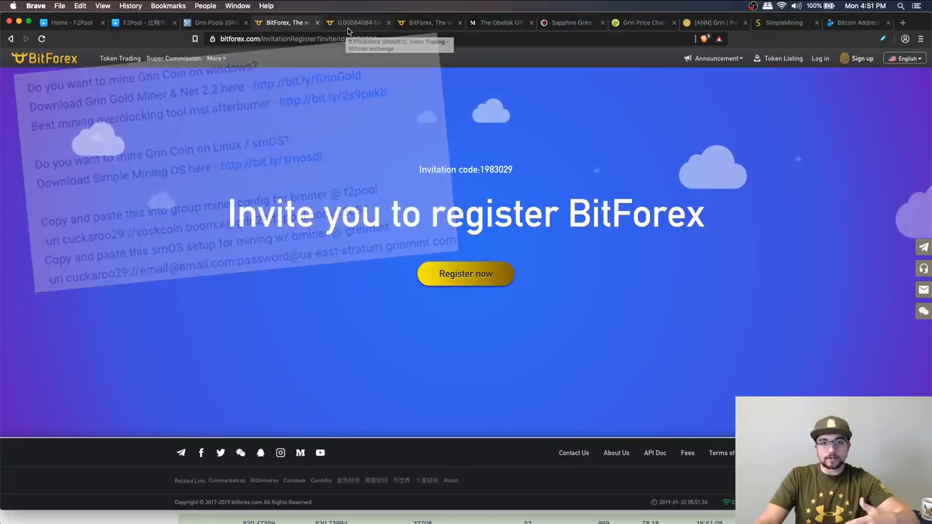
Look over BitForex's GRIN/BTC market, then return to F2Pool's payout settings.
{"action": "left_click", "coordinate": [357, 23]}
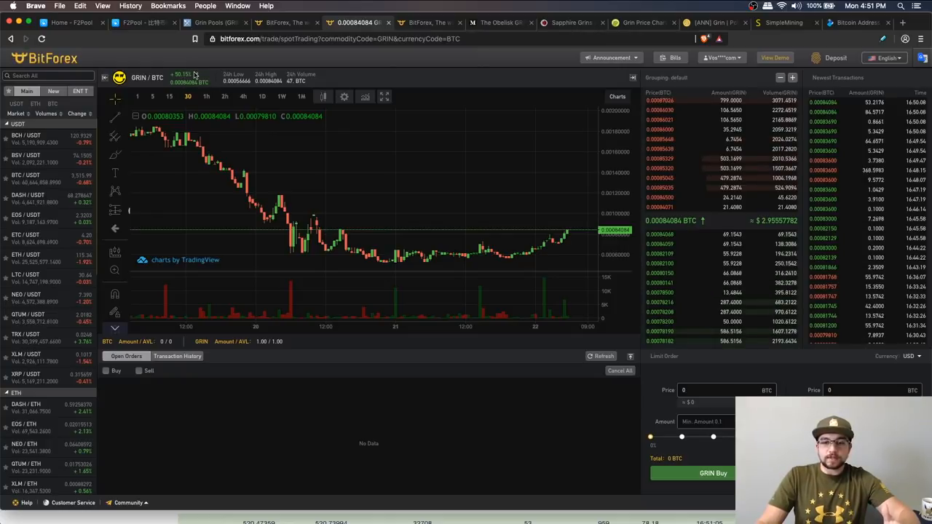
{"action": "mouse_move", "coordinate": [364, 195]}
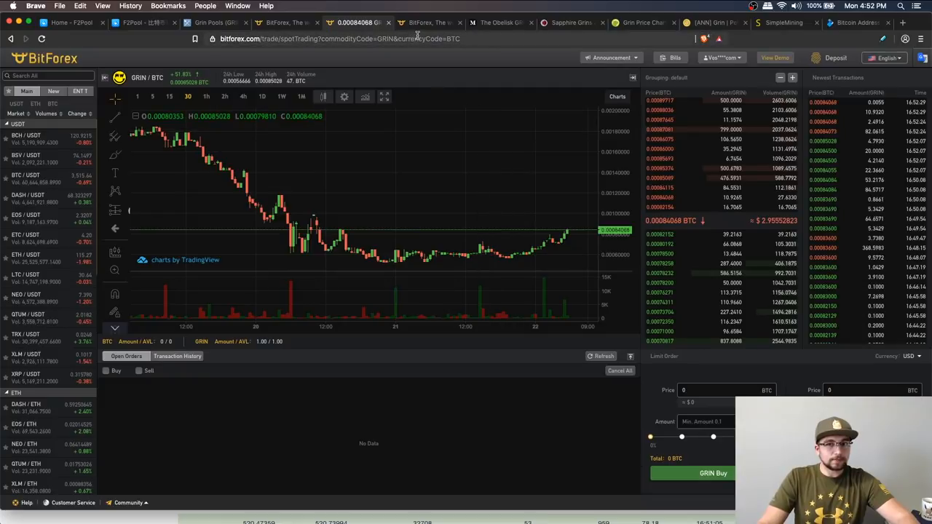
{"action": "left_click", "coordinate": [721, 57]}
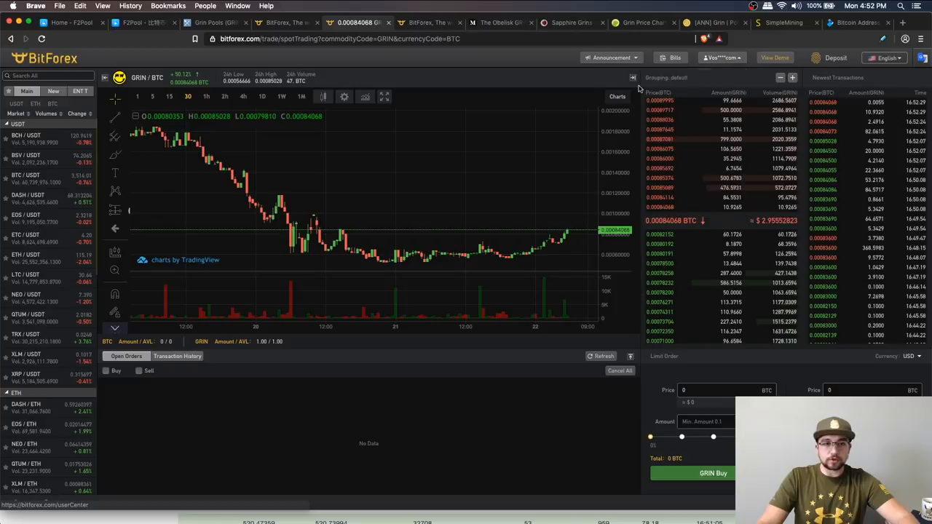
{"action": "left_click", "coordinate": [143, 22]}
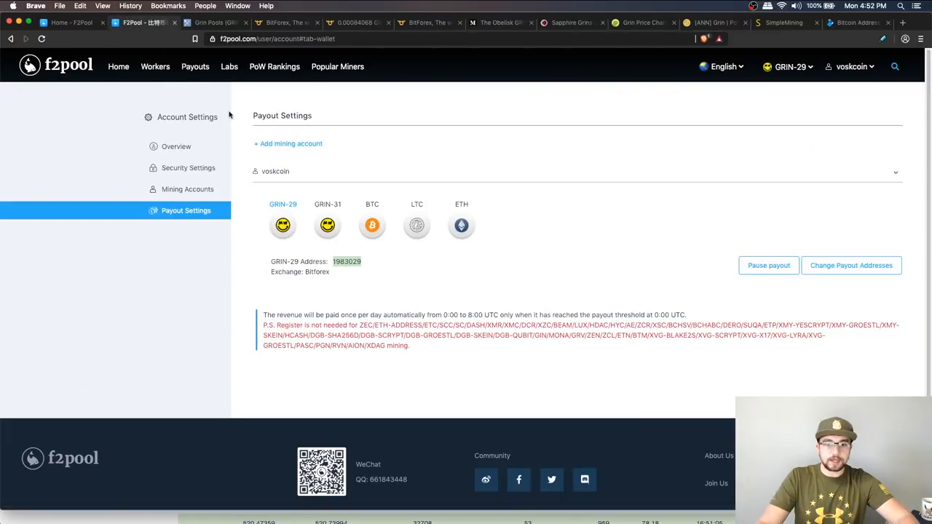
{"action": "mouse_move", "coordinate": [355, 271]}
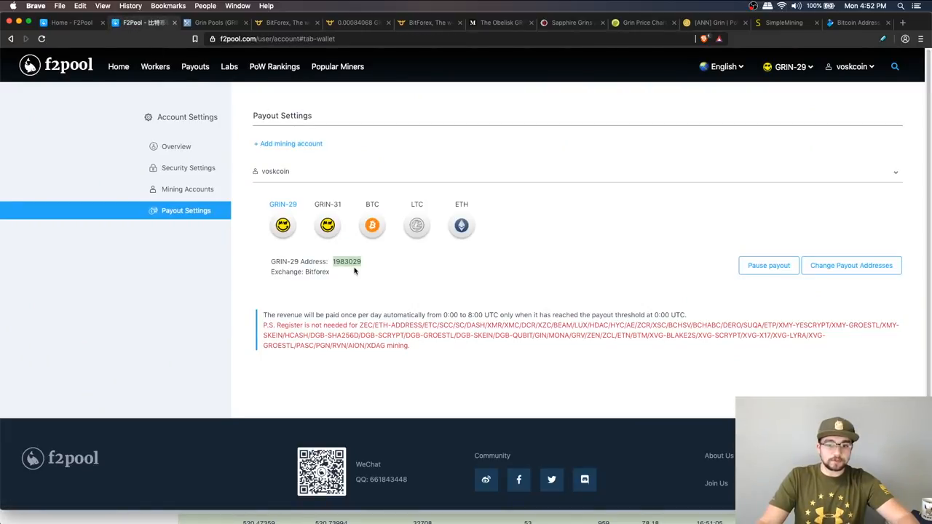
{"action": "mouse_move", "coordinate": [294, 324]}
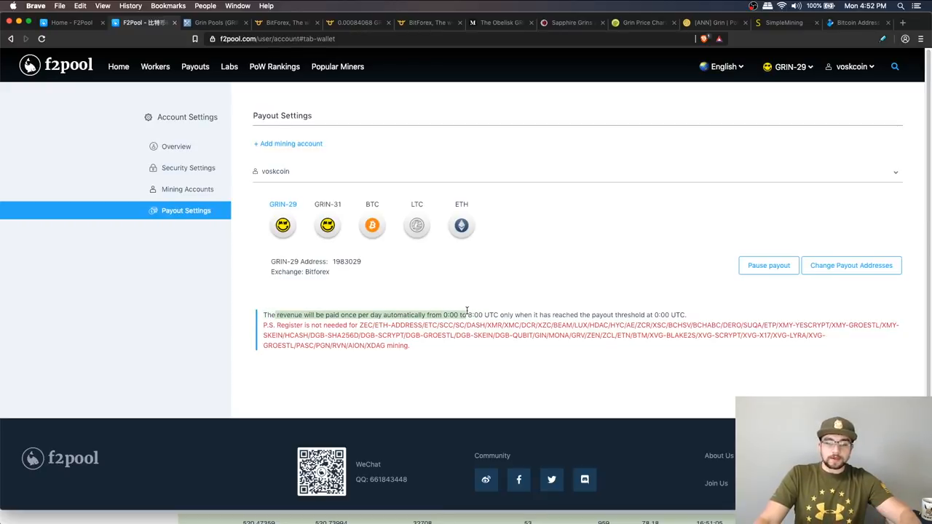
{"action": "mouse_move", "coordinate": [609, 262]}
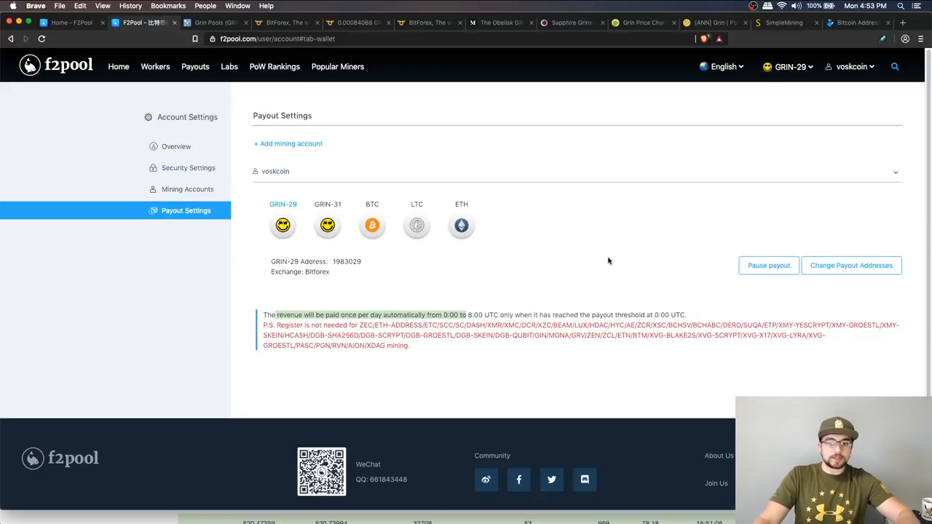
{"action": "mouse_move", "coordinate": [629, 309]}
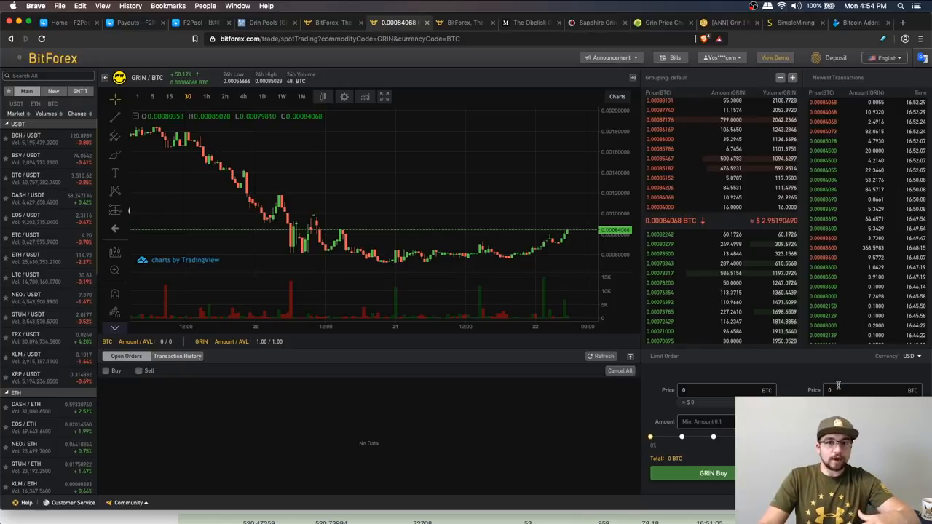
{"action": "mouse_move", "coordinate": [837, 383]}
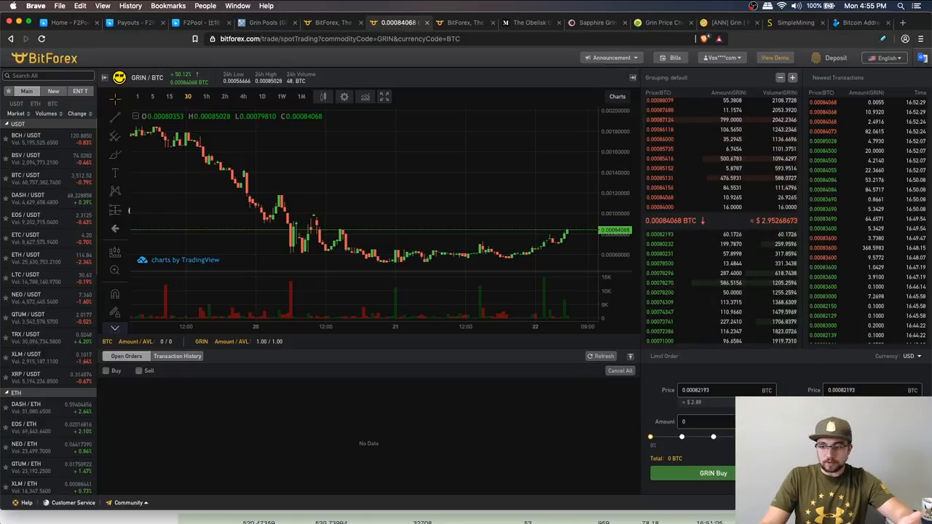
Submit the GRIN sell order at 0.00082193 BTC to bring up safety verification.
{"action": "left_click", "coordinate": [711, 473]}
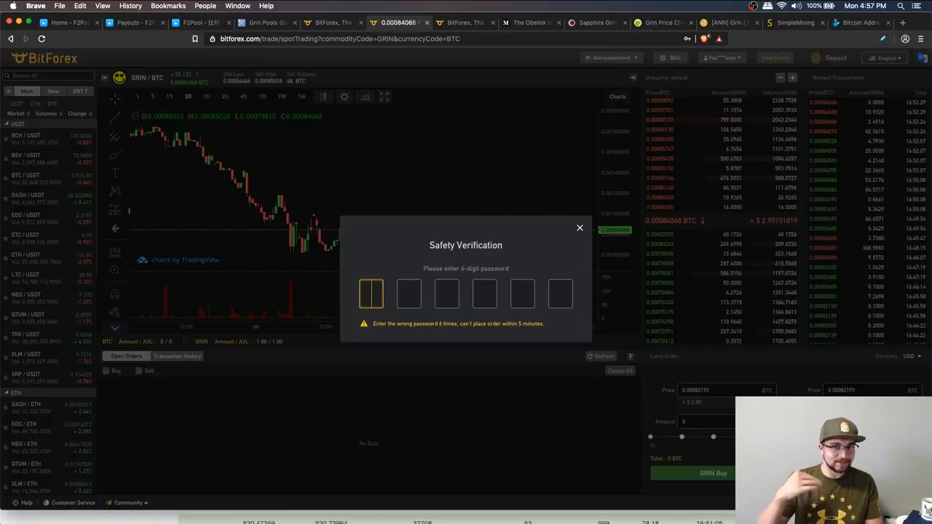
Enter the 6-digit trade password to confirm the GRIN sale.
{"action": "left_click", "coordinate": [580, 228]}
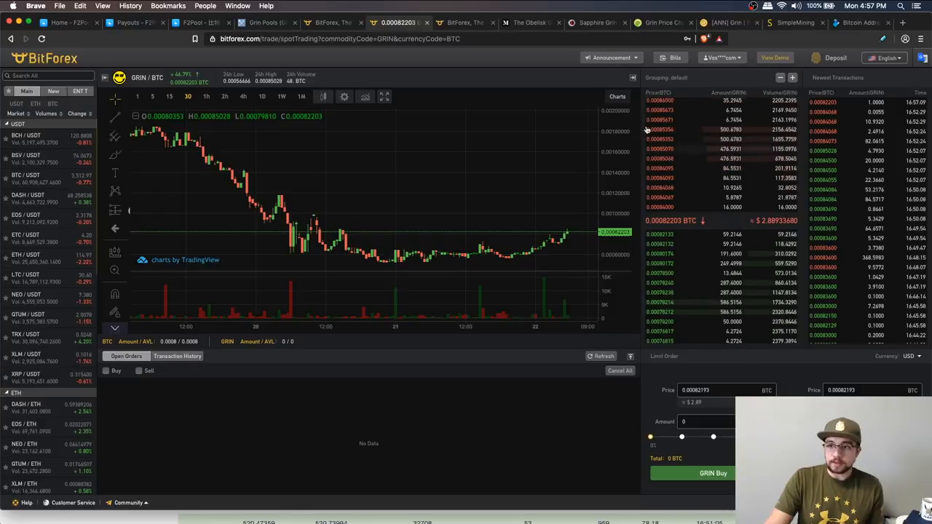
Open My Asset and search the balances for GRIN and BTC.
{"action": "left_click", "coordinate": [720, 57]}
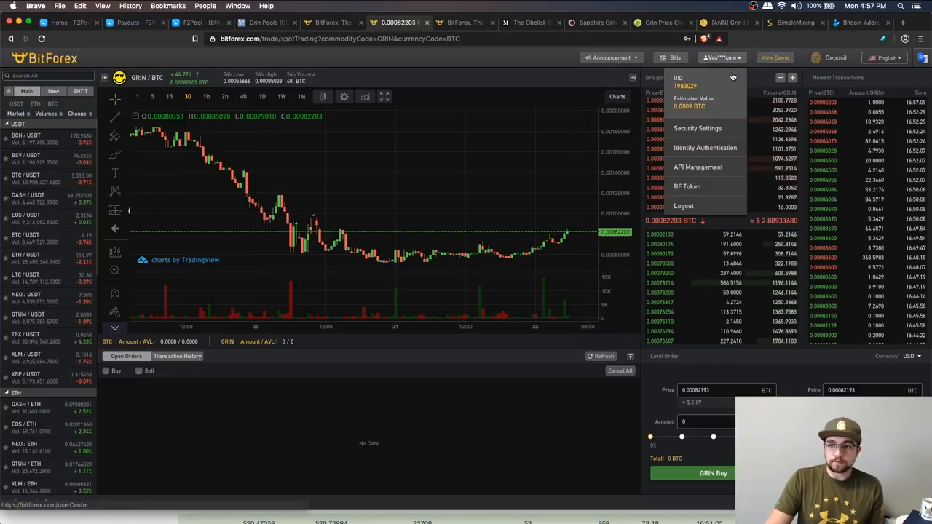
{"action": "left_click", "coordinate": [678, 78]}
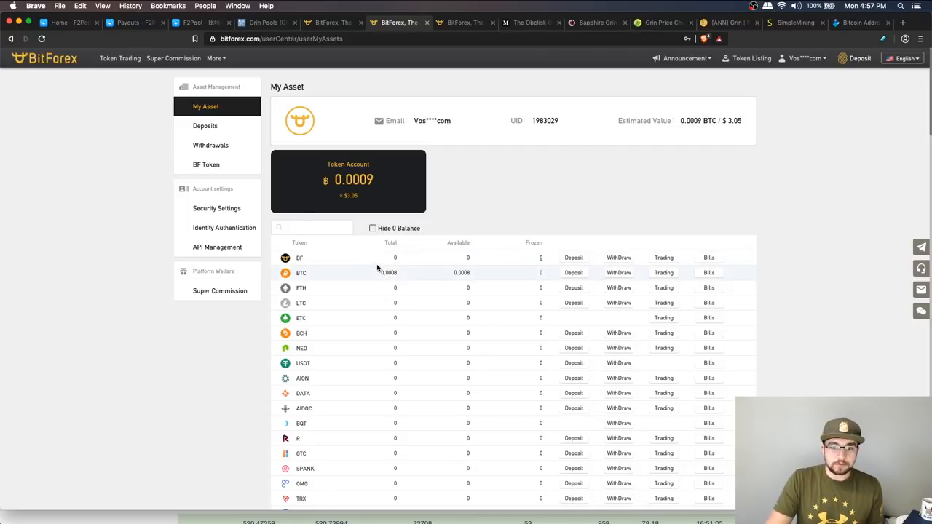
{"action": "type", "text": "grin"}
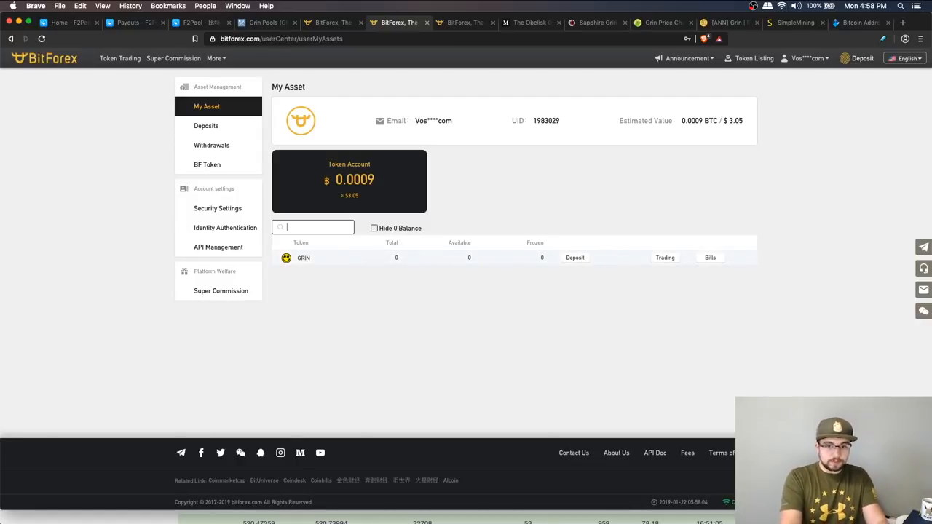
{"action": "type", "text": "btc"}
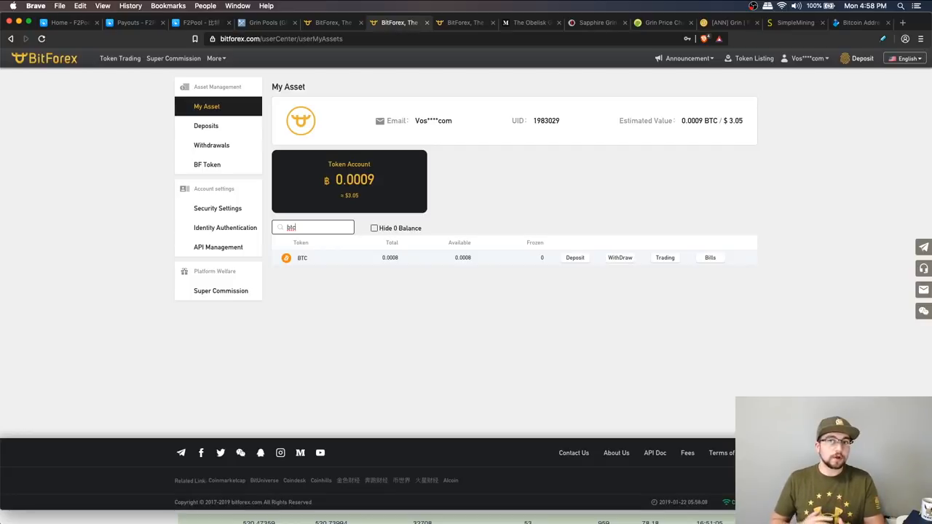
Reveal the BTC deposit address, then go back to the asset overview.
{"action": "left_click", "coordinate": [206, 126]}
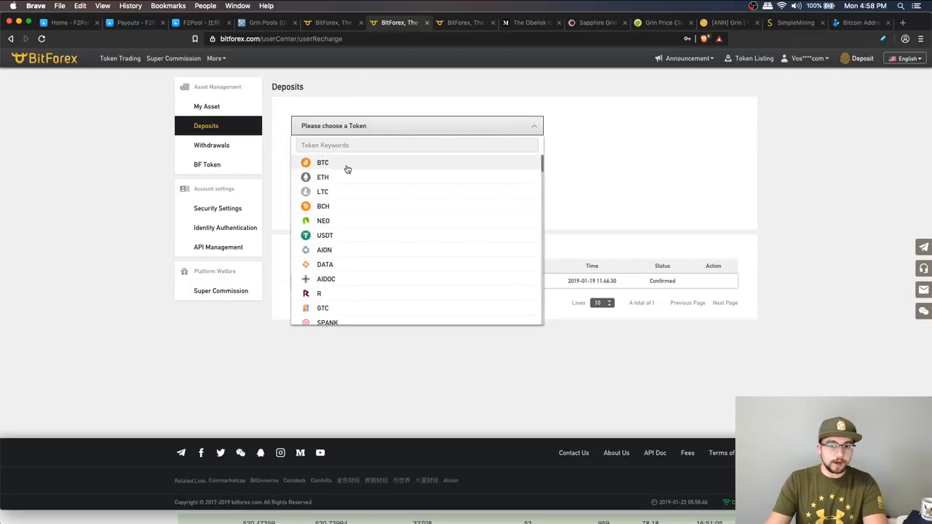
{"action": "left_click", "coordinate": [323, 162]}
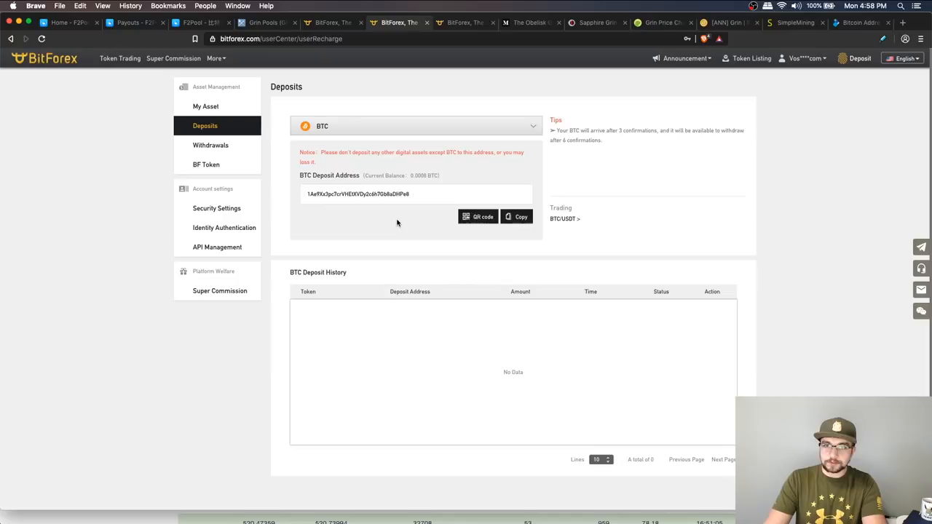
{"action": "mouse_move", "coordinate": [413, 209]}
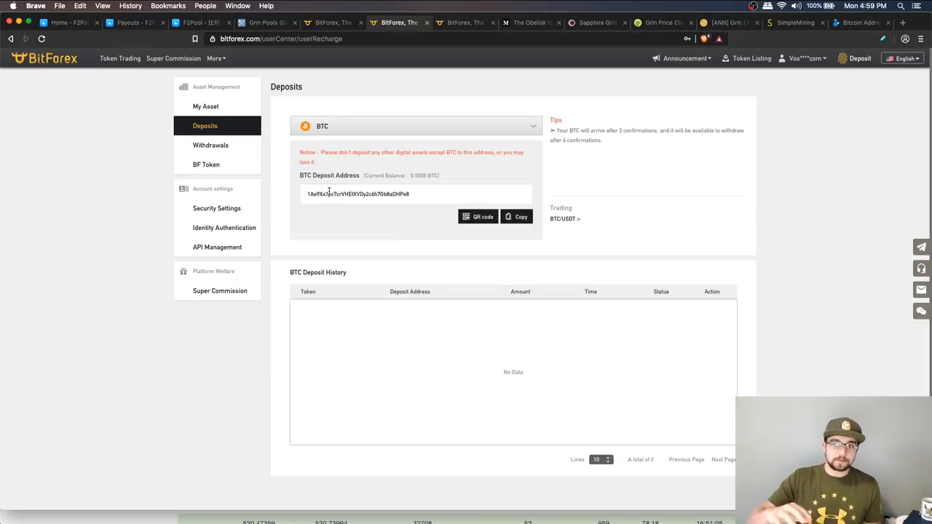
{"action": "left_click", "coordinate": [206, 106]}
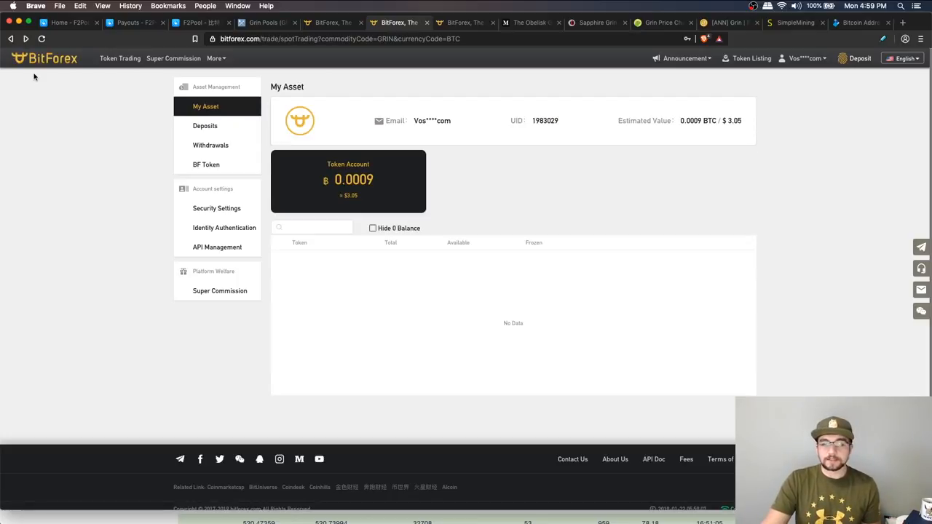